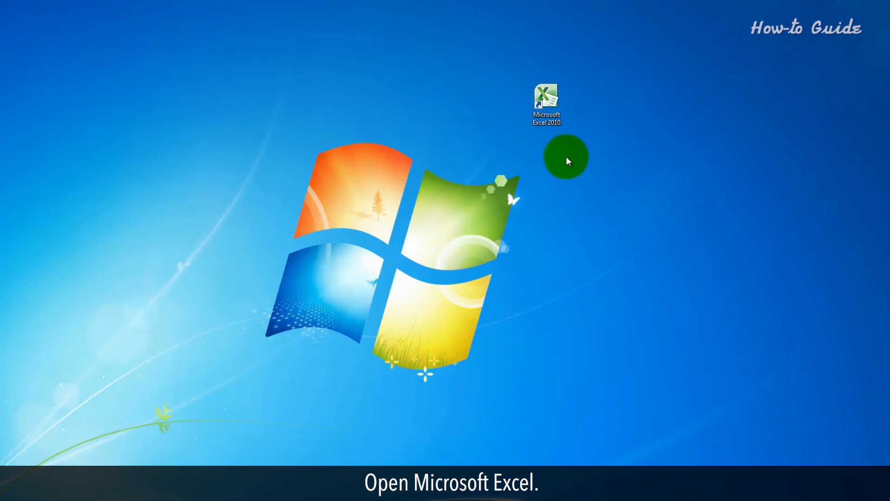
Launch Microsoft Excel 2010 from its desktop shortcut to get a blank workbook.
{"action": "double_click", "coordinate": [546, 101]}
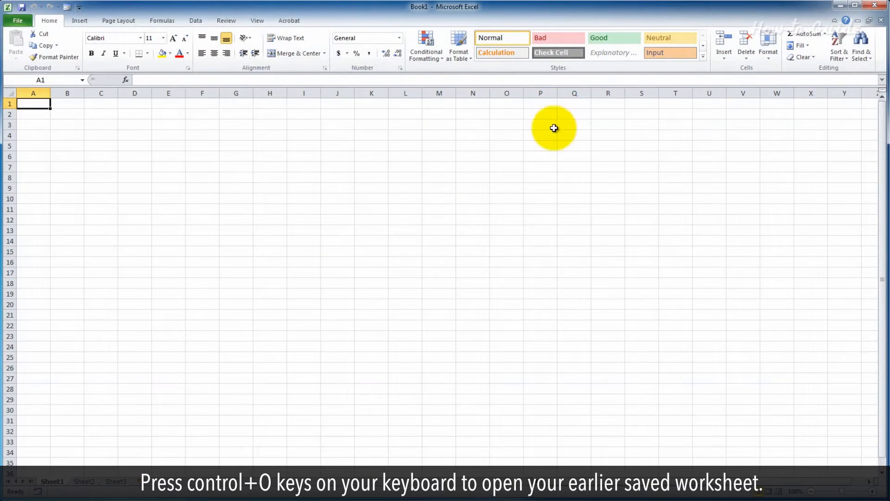
Open BMI-Calculator.xlsx from the Pictures library.
{"action": "key", "text": "ctrl+o"}
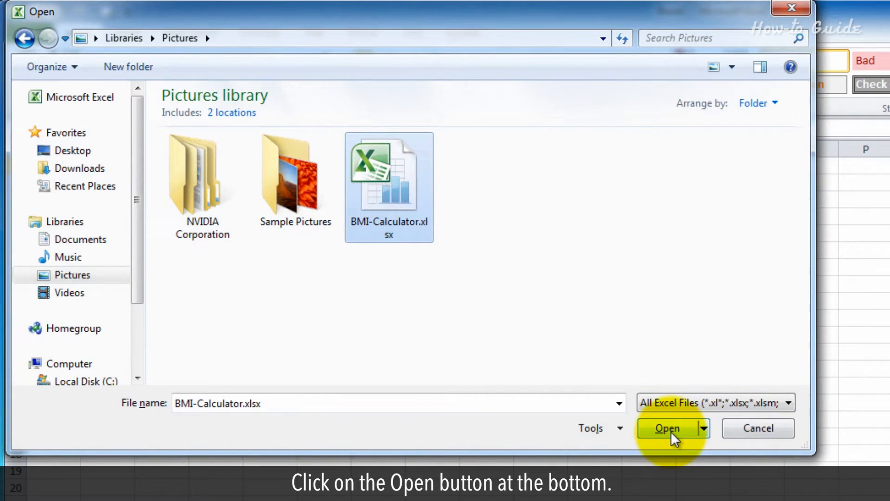
{"action": "left_click", "coordinate": [669, 428]}
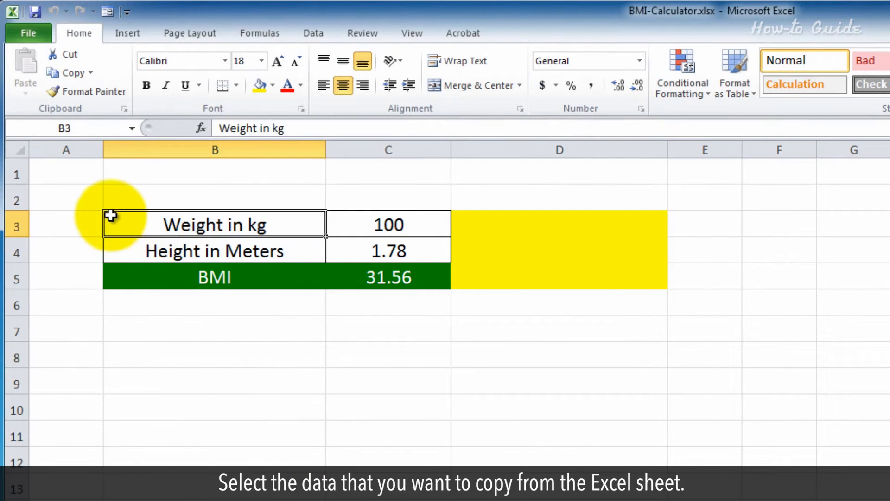
Copy cells B3:C5 holding the weight, height and BMI rows.
{"action": "left_click_drag", "start_coordinate": [110, 217], "coordinate": [389, 277]}
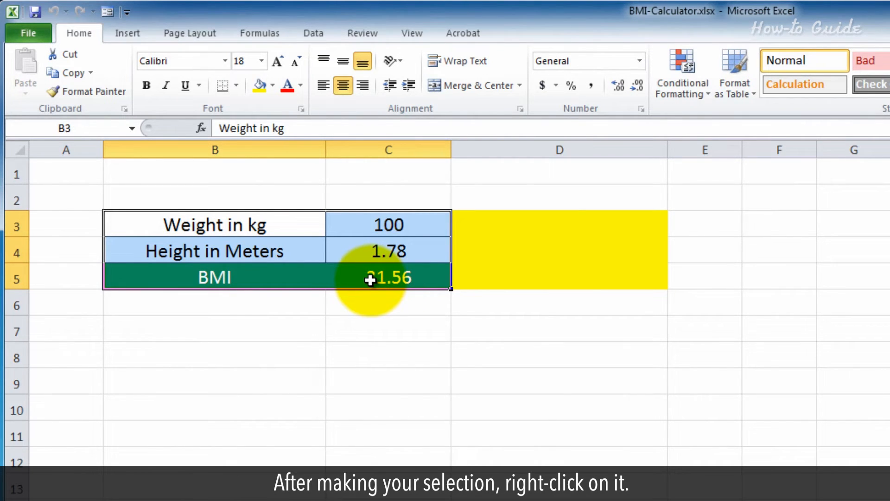
{"action": "right_click", "coordinate": [372, 279]}
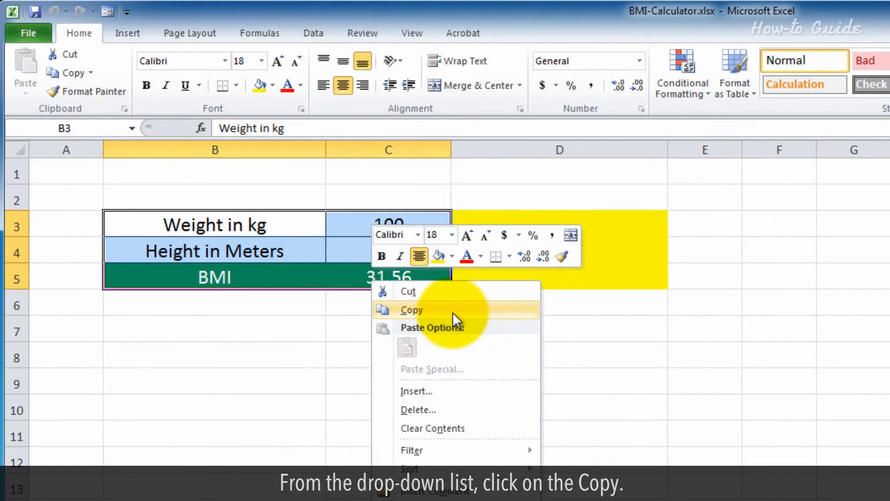
{"action": "left_click", "coordinate": [410, 310]}
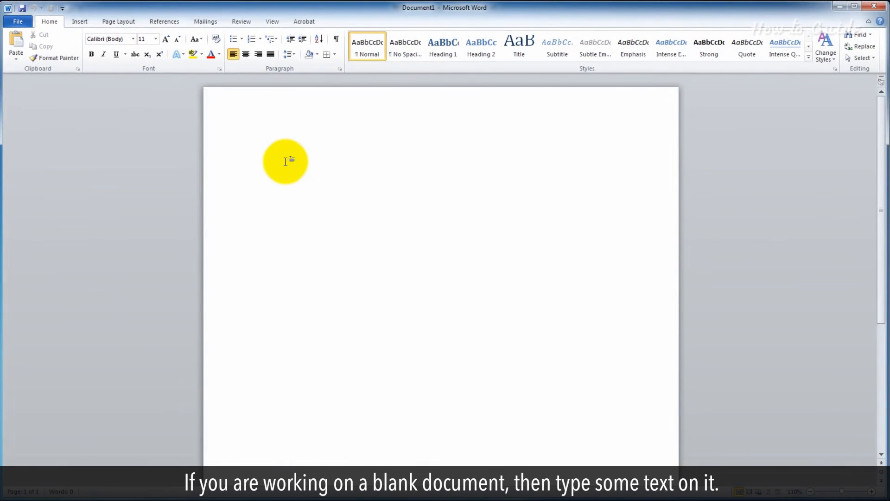
Type 'Some text here' and, a few lines below, 'Paste your excel data here'.
{"action": "type", "text": "Some"}
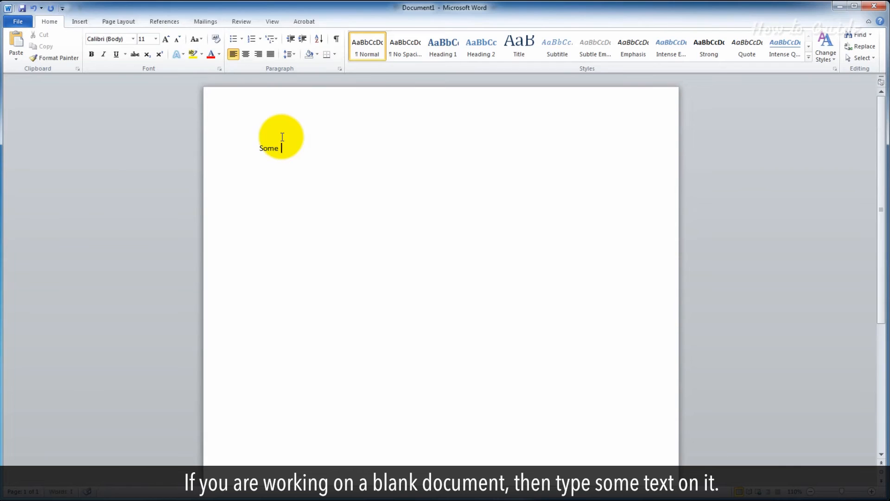
{"action": "type", "text": "text here"}
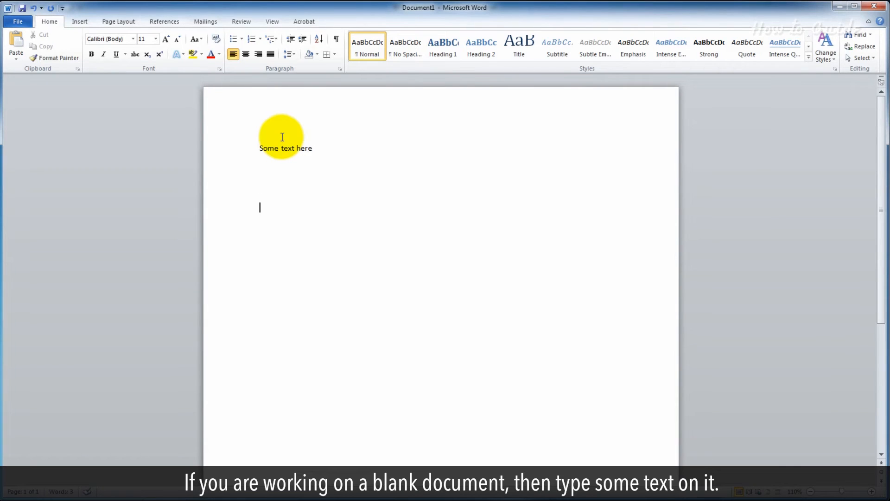
{"action": "type", "text": "Paste"}
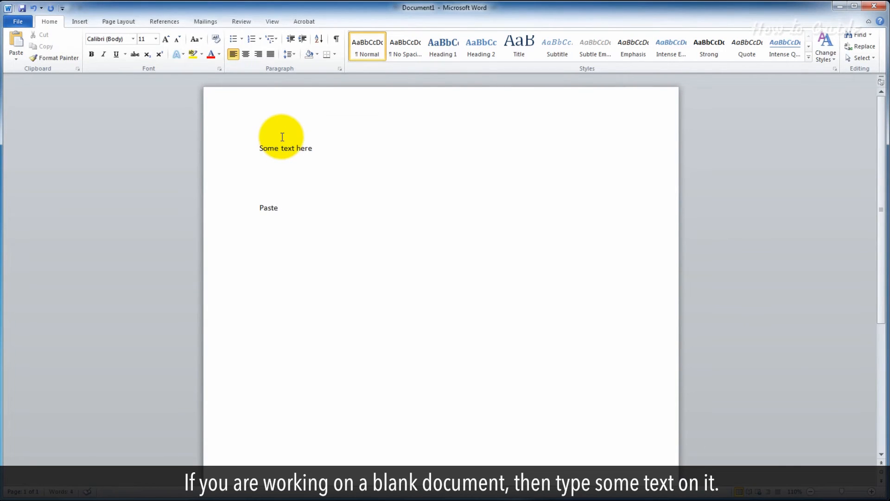
{"action": "type", "text": "your excel"}
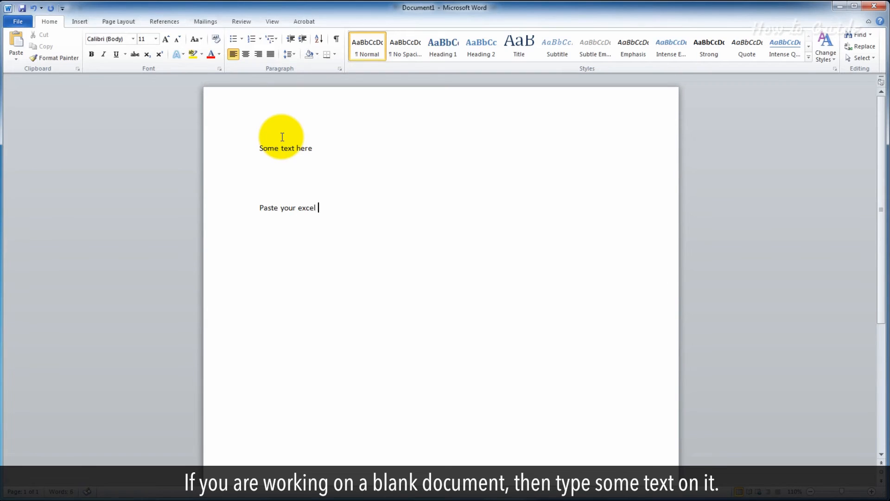
{"action": "type", "text": "data here"}
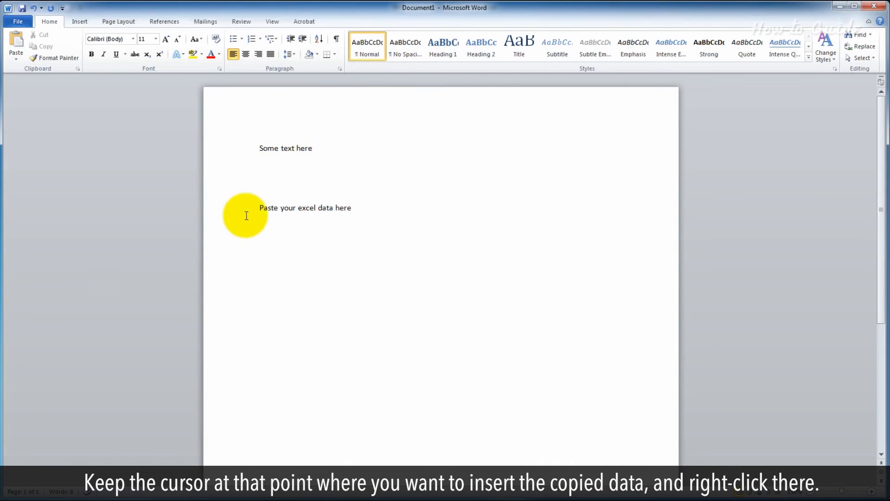
Paste the BMI table below the second line using Keep Source Formatting.
{"action": "right_click", "coordinate": [245, 215]}
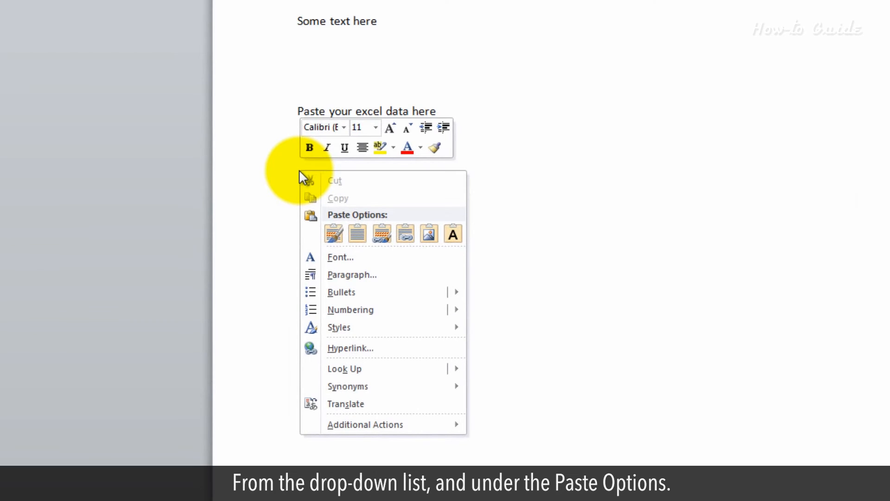
{"action": "mouse_move", "coordinate": [355, 223]}
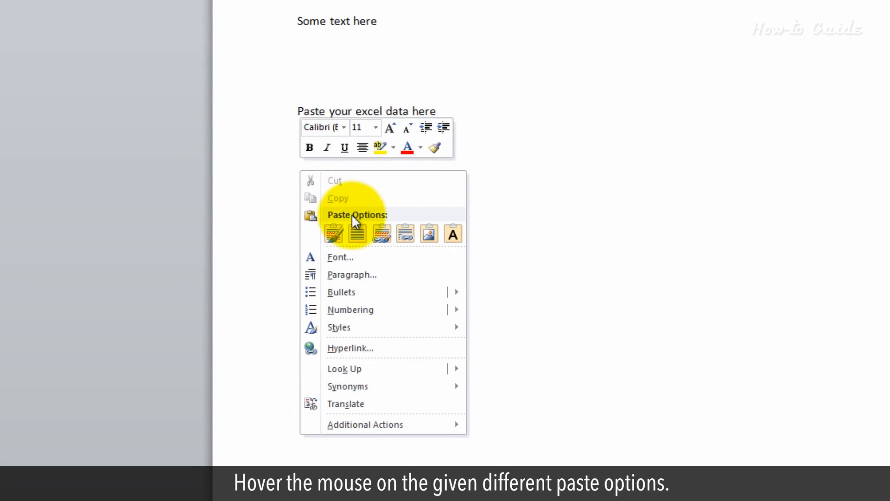
{"action": "left_click", "coordinate": [334, 233]}
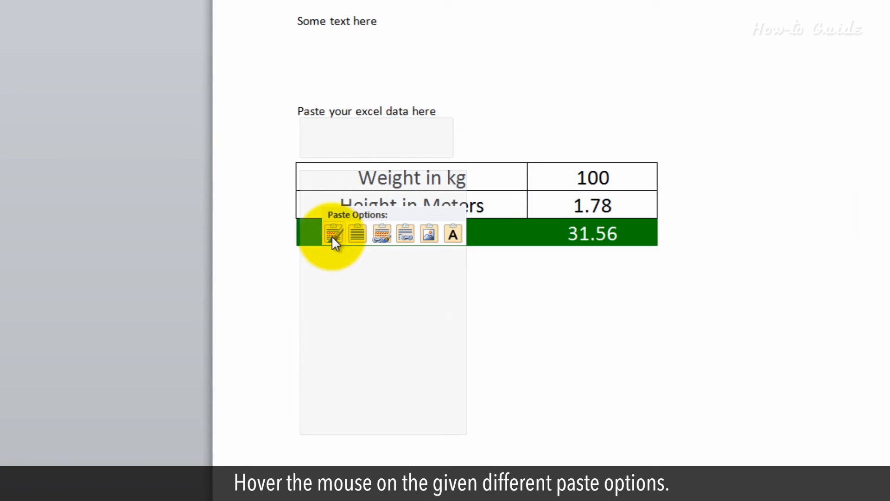
{"action": "mouse_move", "coordinate": [382, 234]}
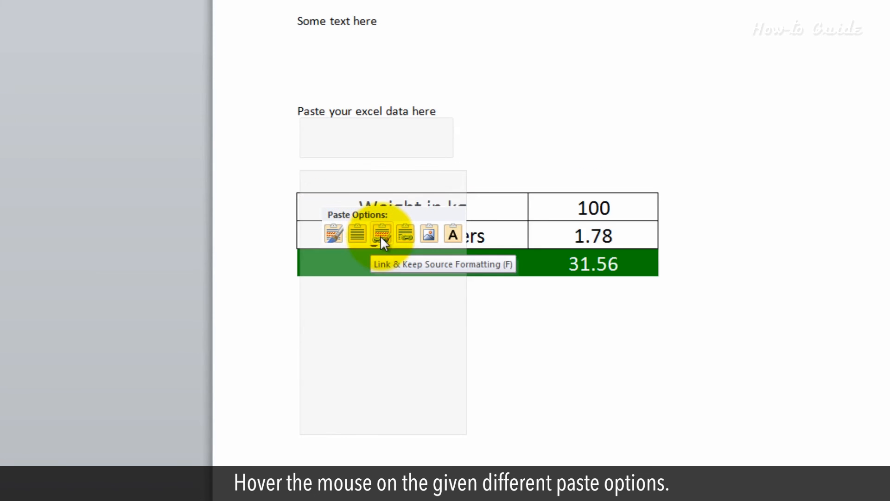
{"action": "mouse_move", "coordinate": [428, 247]}
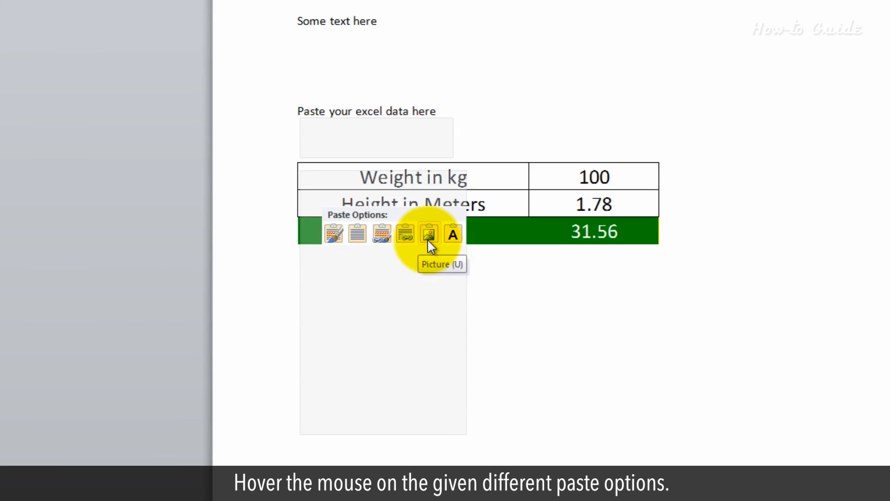
{"action": "mouse_move", "coordinate": [358, 233]}
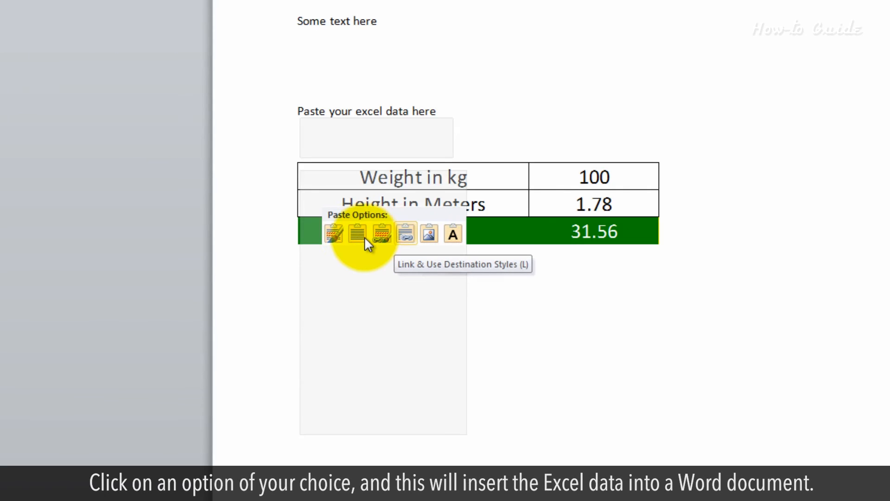
{"action": "mouse_move", "coordinate": [334, 233]}
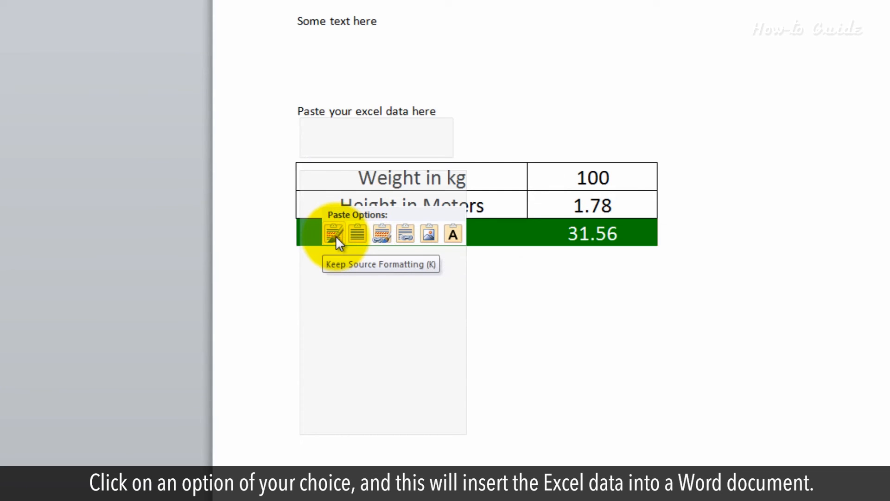
{"action": "left_click", "coordinate": [332, 233]}
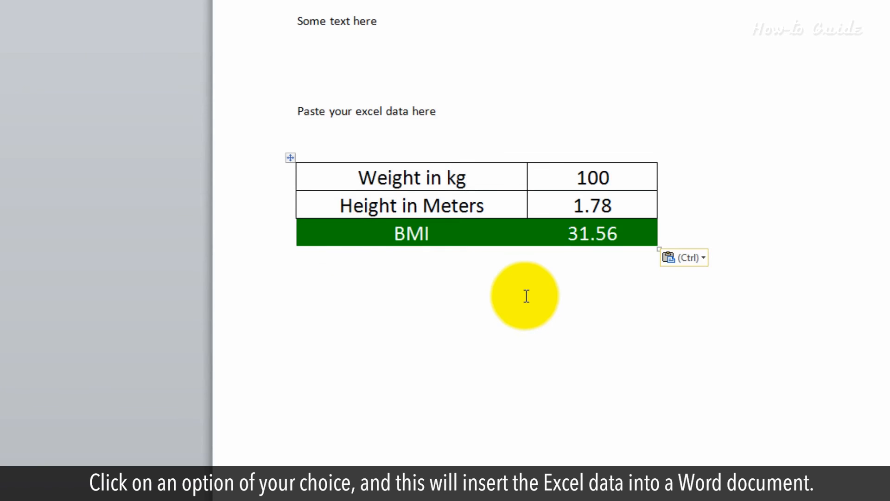